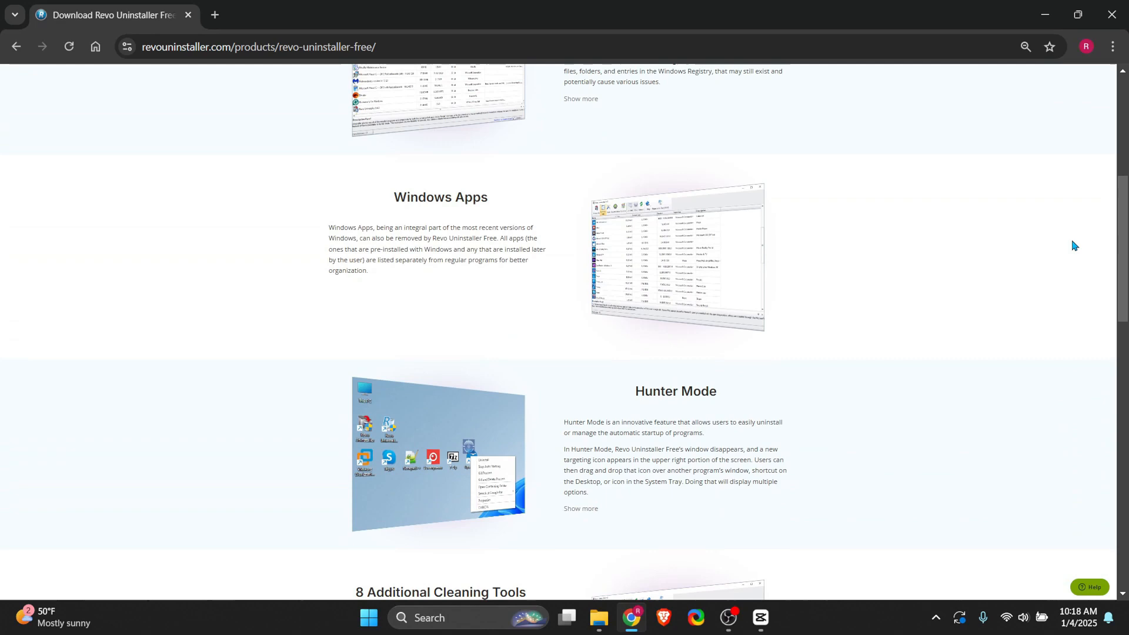
Step: Scroll the Revo Uninstaller Free page to the cleaning tools and Free vs Pro comparison
scroll(down, 3)
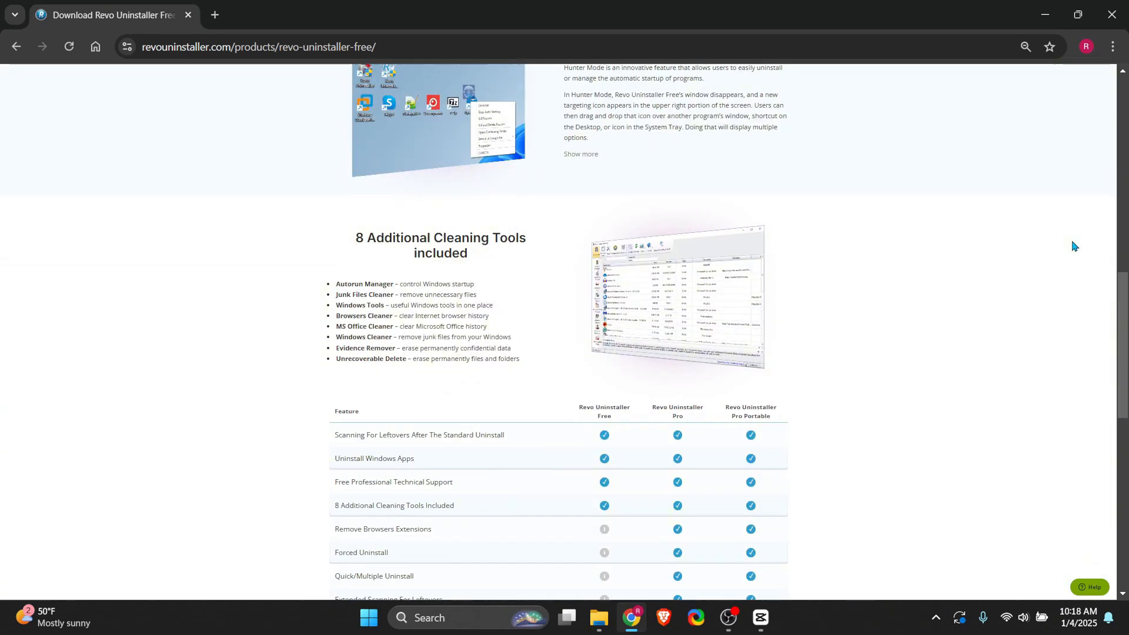
scroll(down, 3)
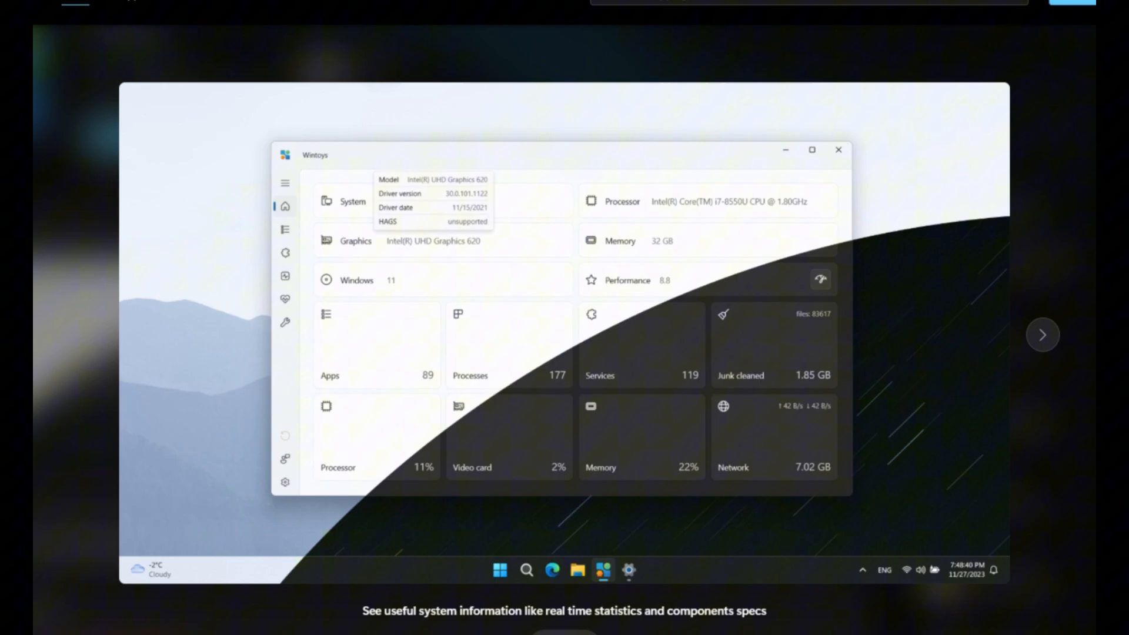
Step: Step through the Wintoys feature previews, then show the Performance page's startup apps
click(285, 229)
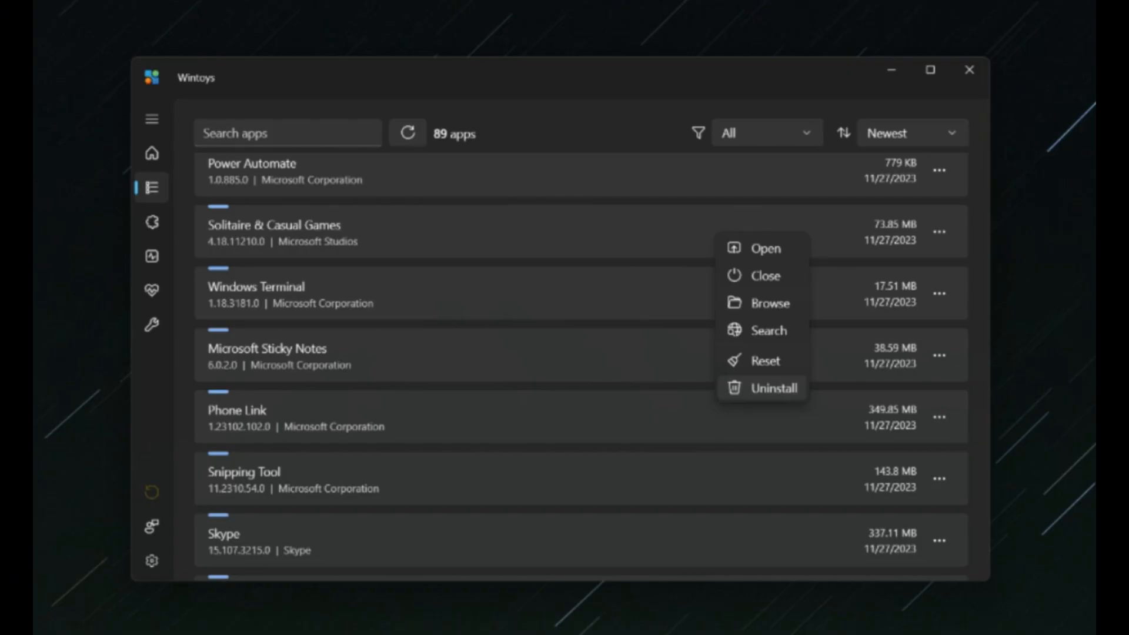
click(151, 222)
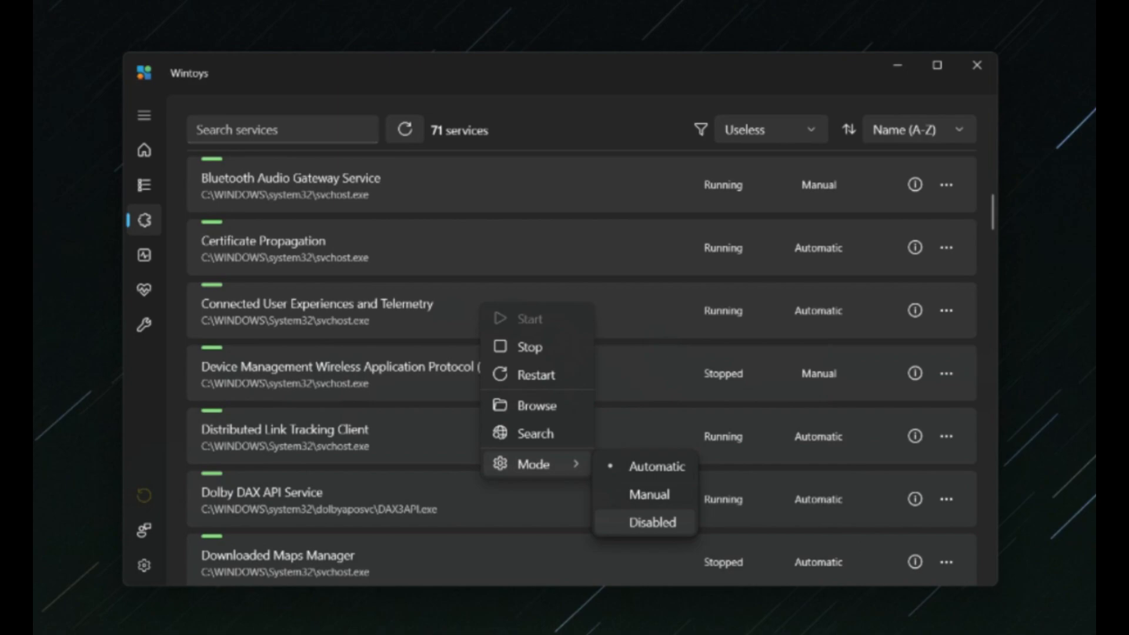
click(144, 255)
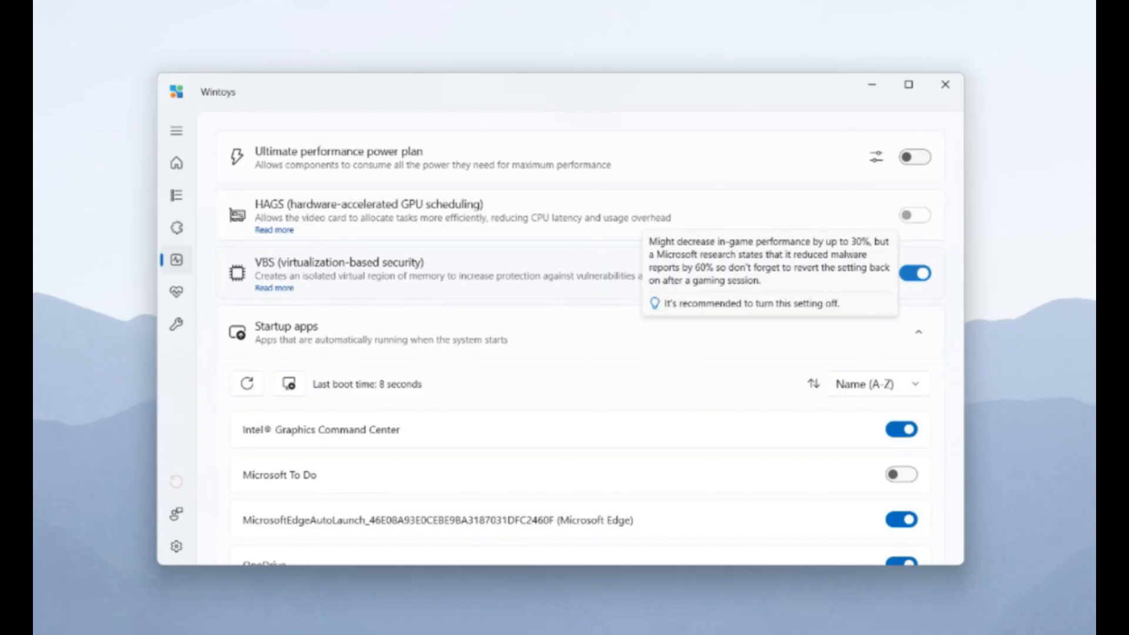
click(167, 292)
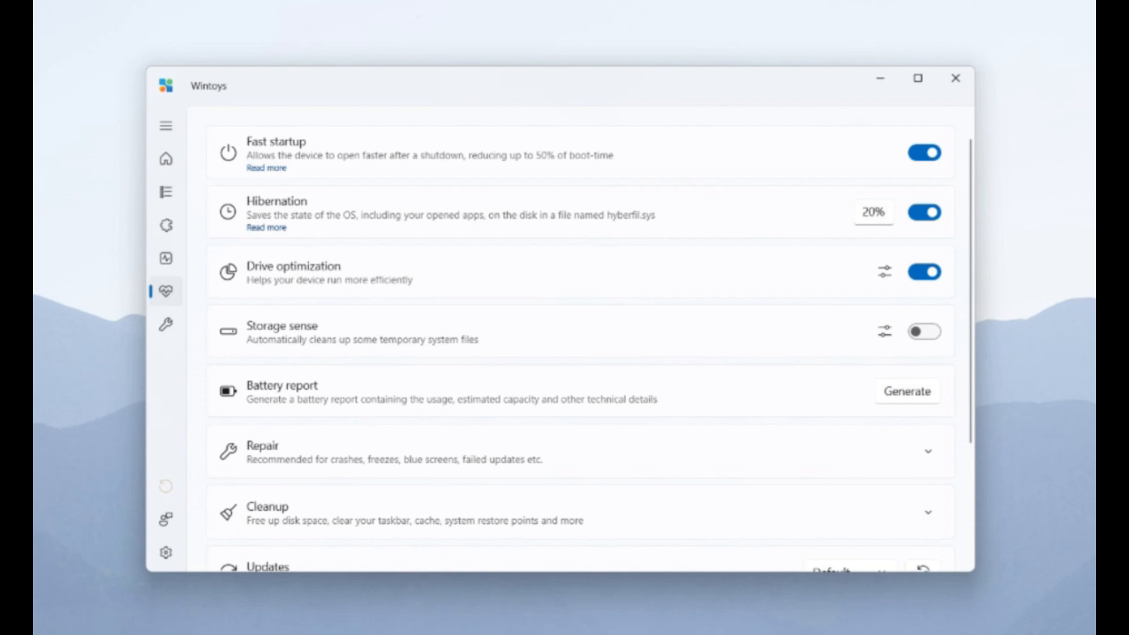
click(166, 324)
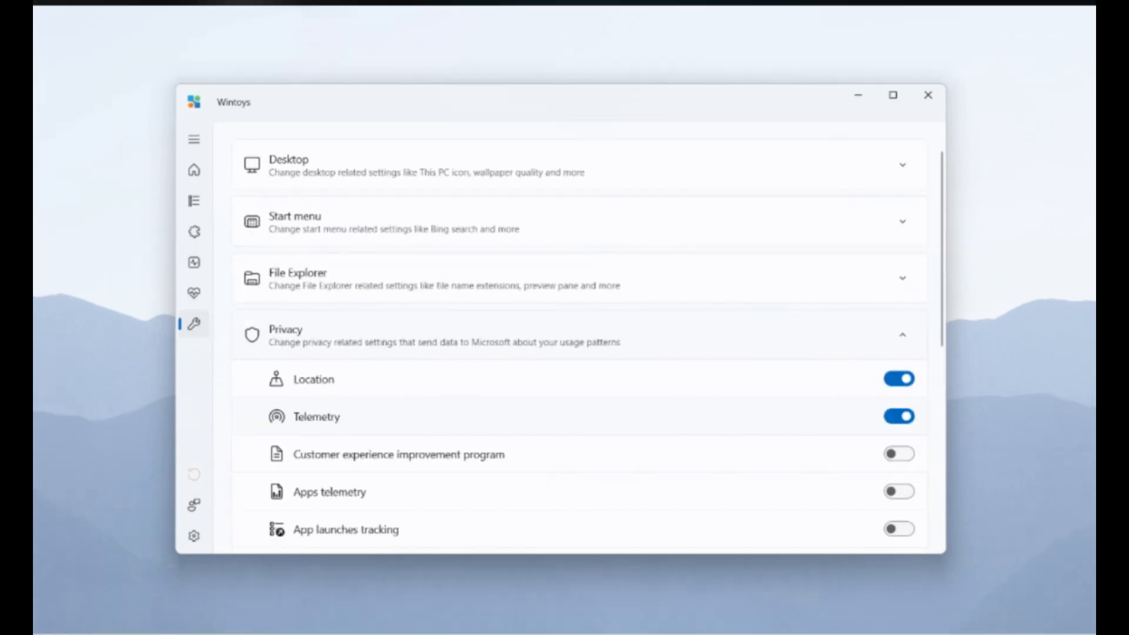
click(193, 535)
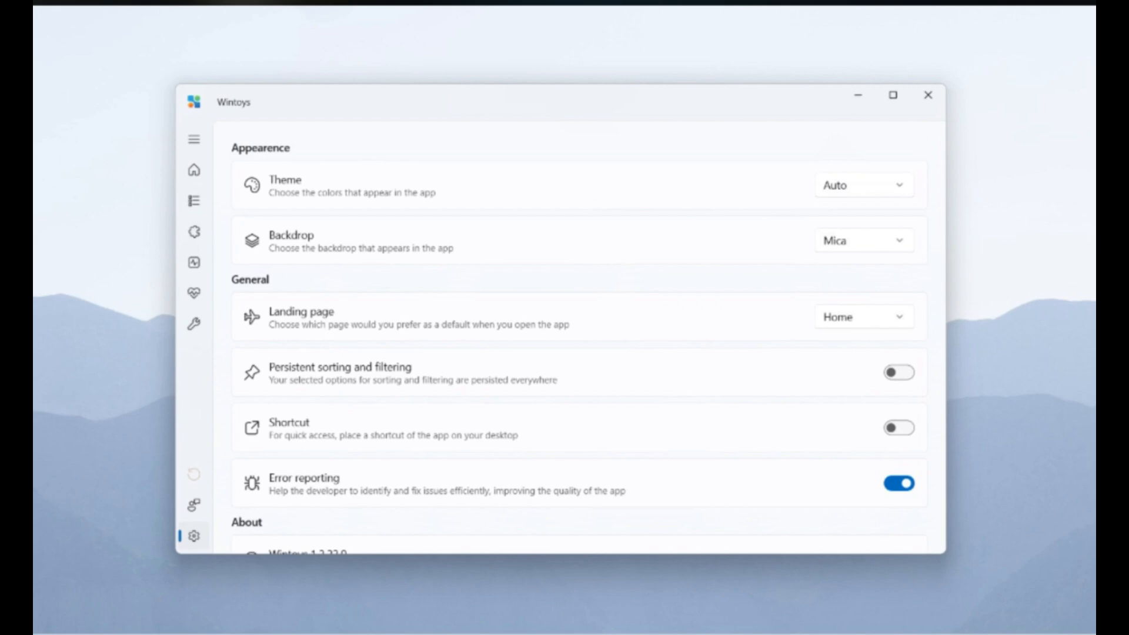
click(192, 262)
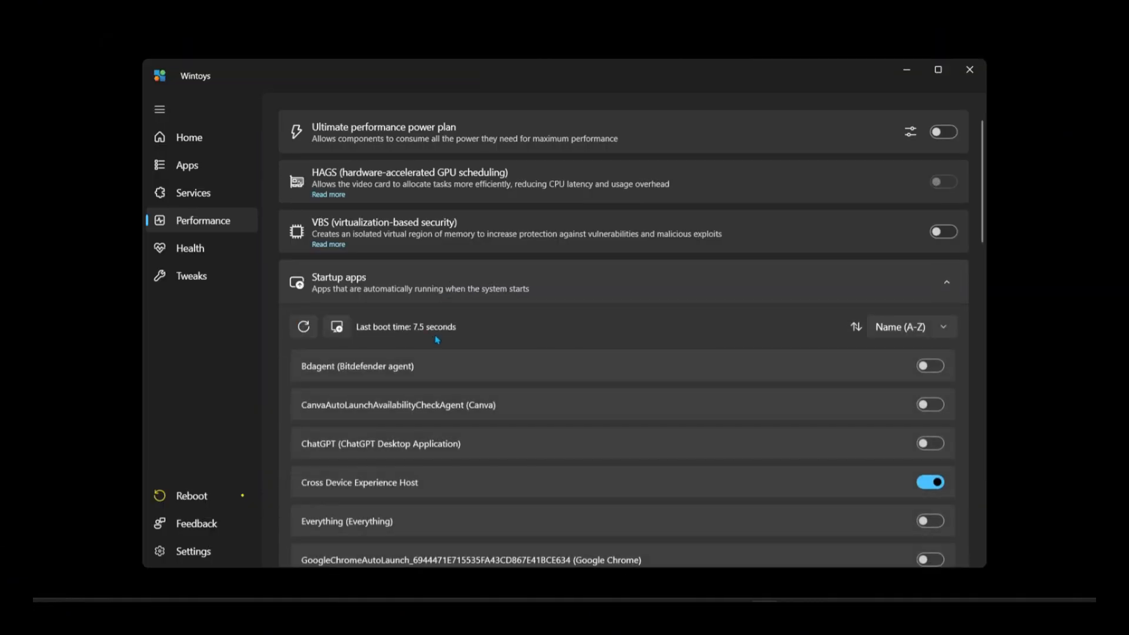
Step: Delete the 288.01 MB of System junk from Health > Cleanup, then return to Performance
scroll(down, 3)
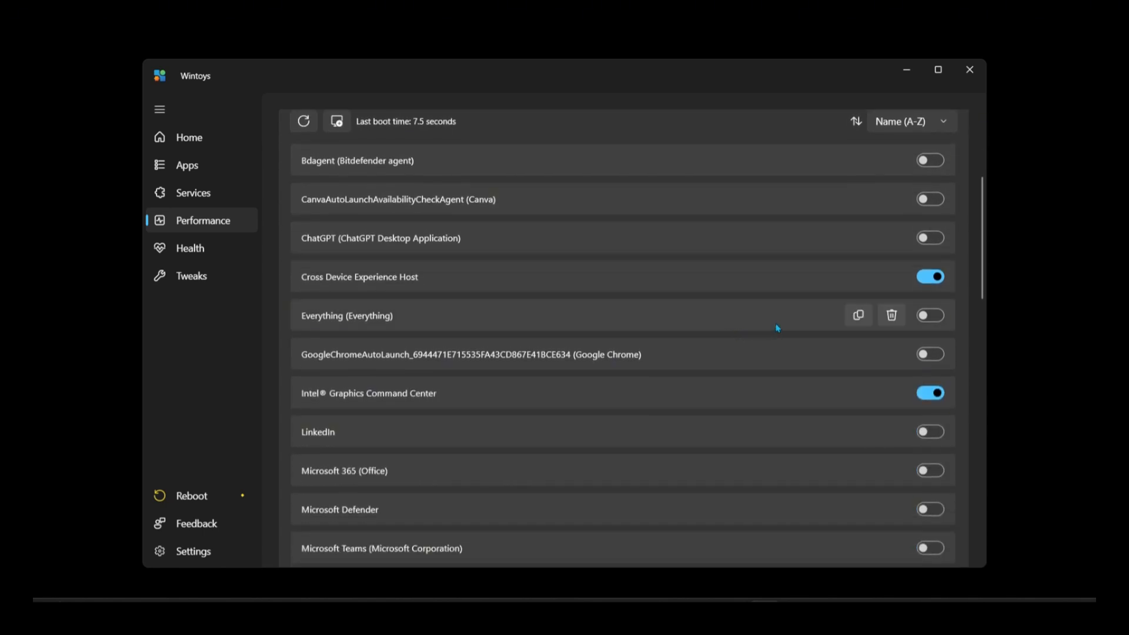
click(190, 248)
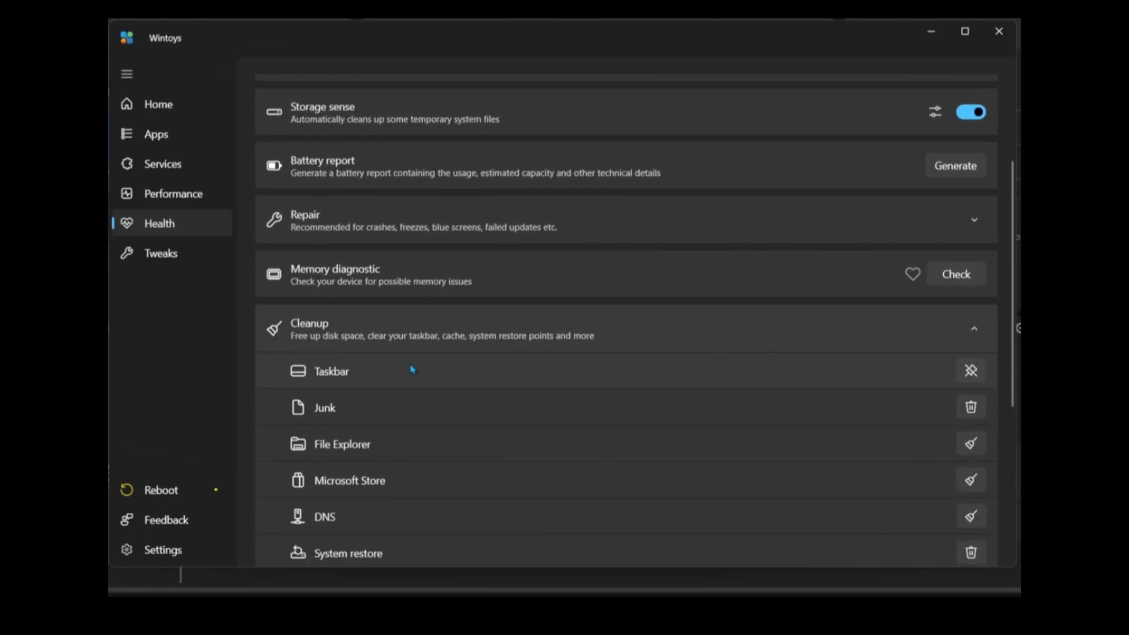
click(970, 407)
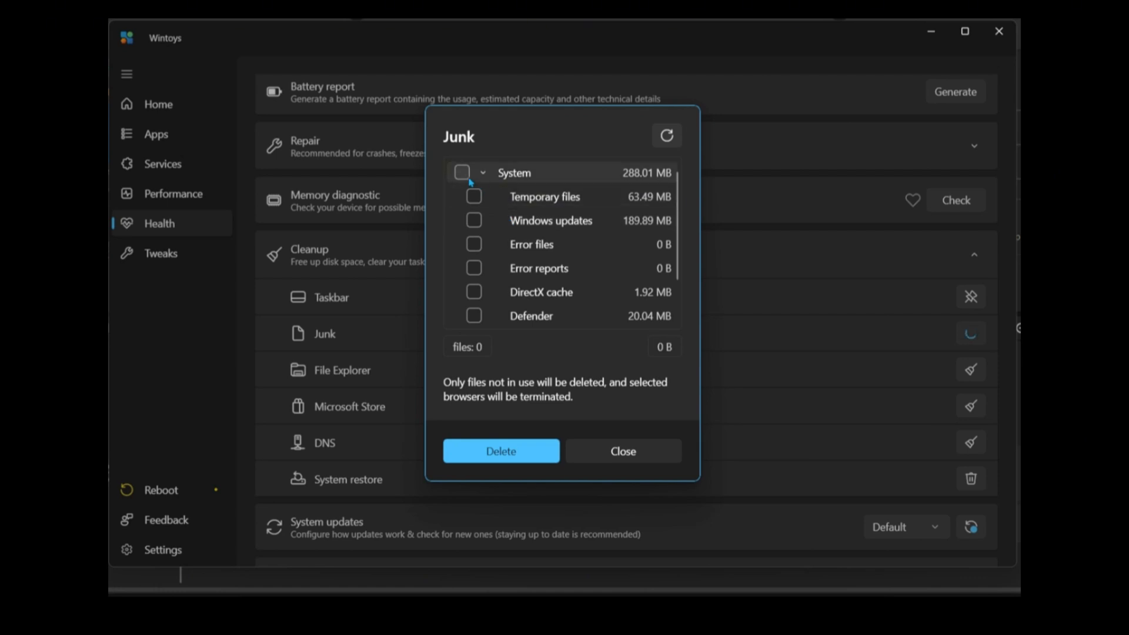
click(462, 172)
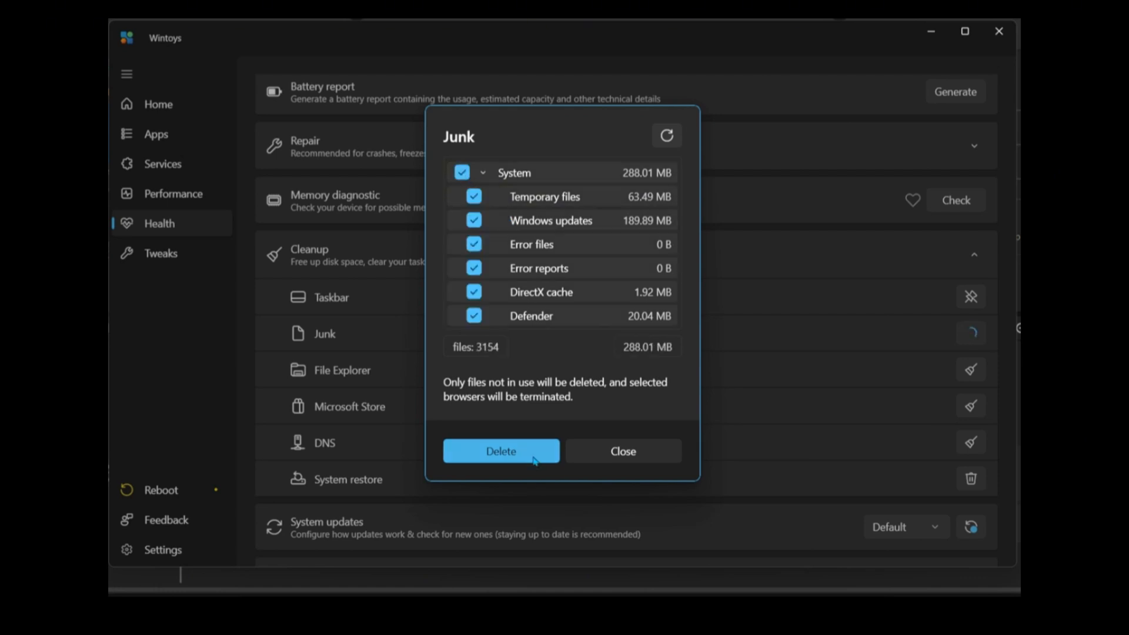
click(501, 451)
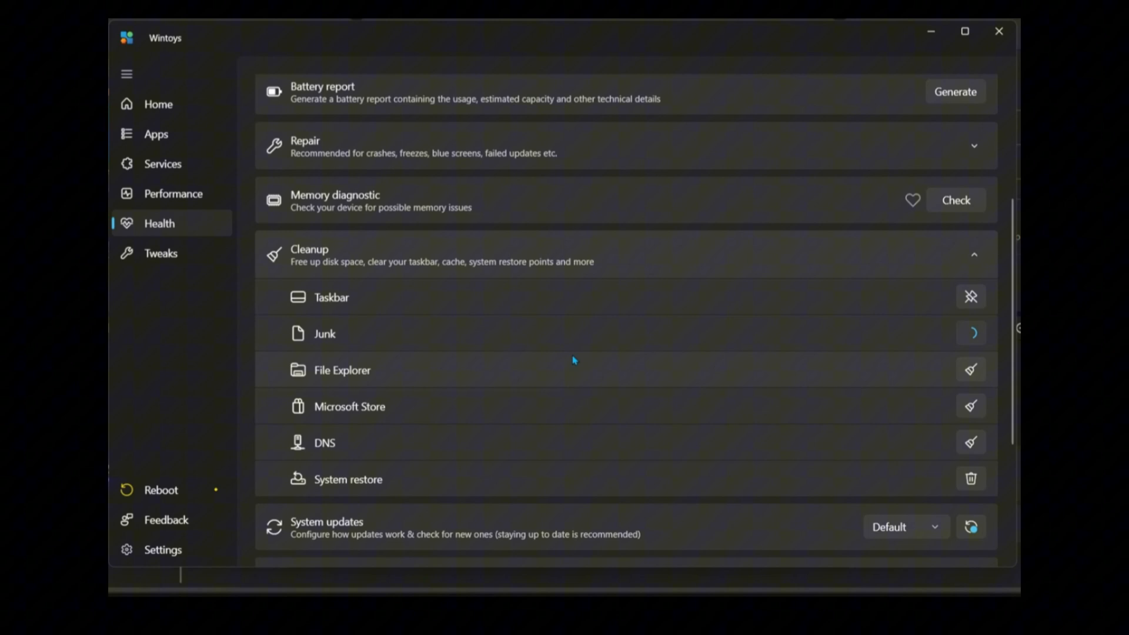
click(172, 191)
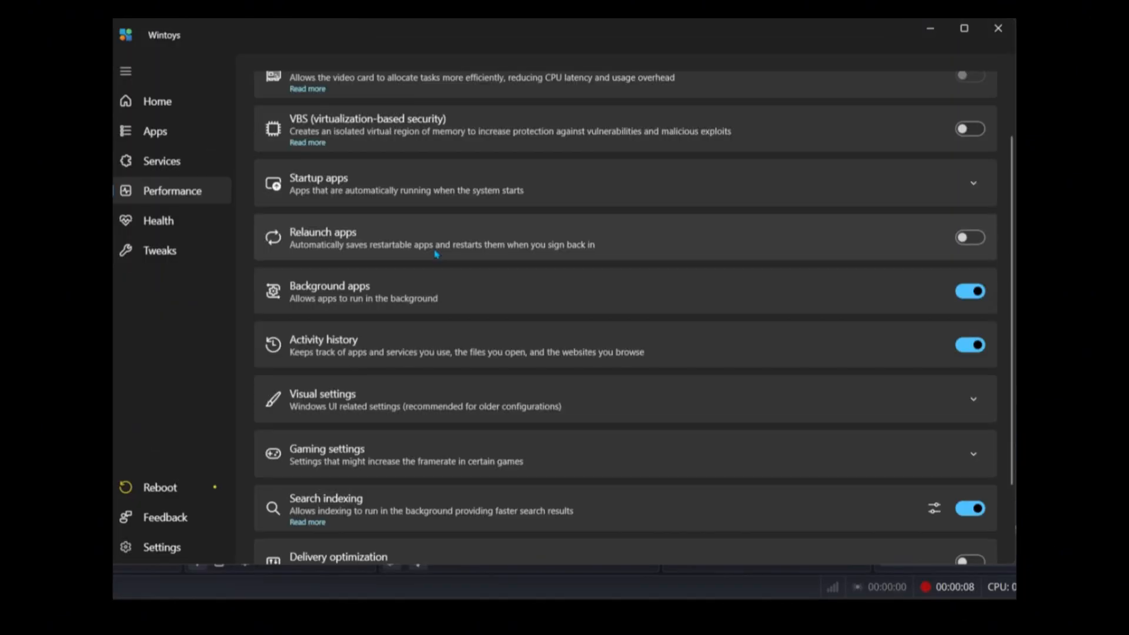
Step: Expand Gaming settings to show Game mode, Windowed mode optimizations, Background recording and Superfetch
scroll(down, 3)
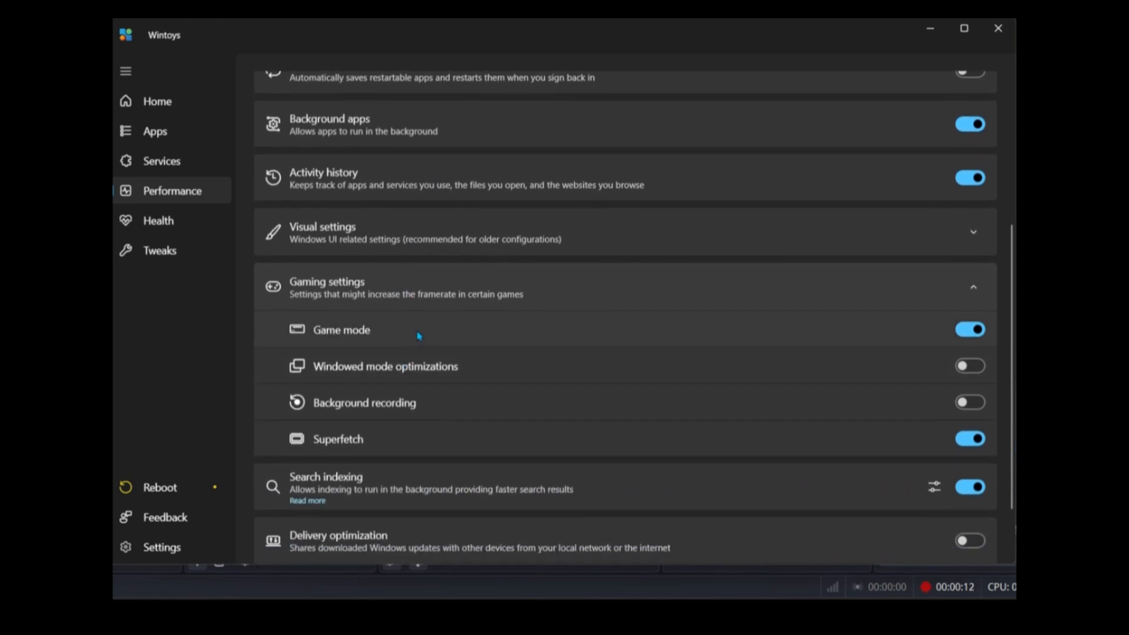
mouse_move(929, 368)
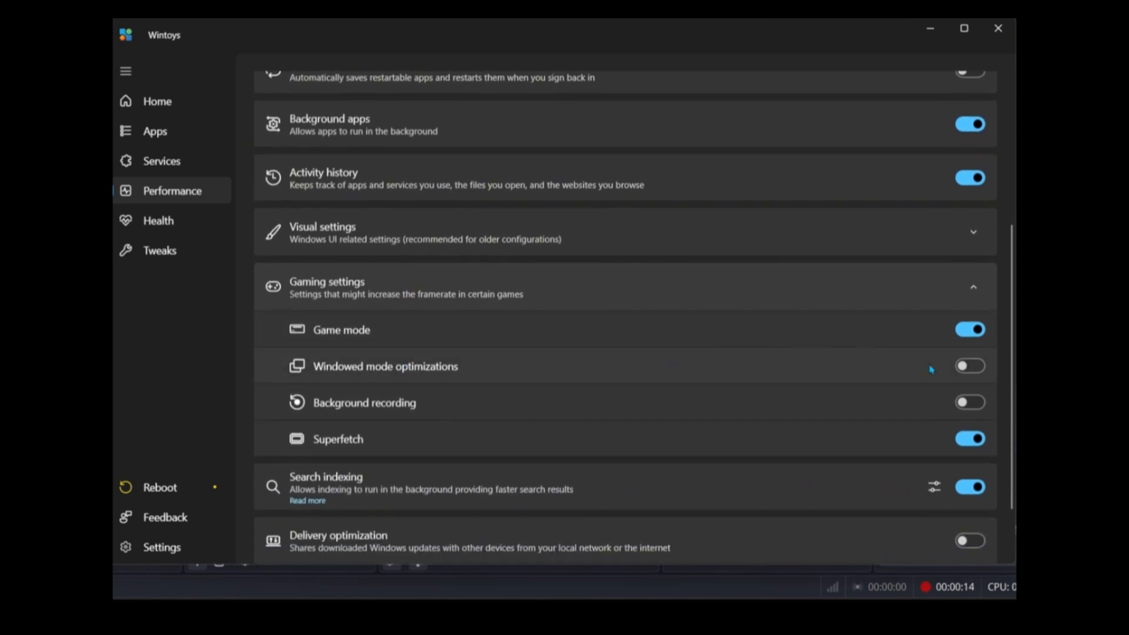
click(159, 221)
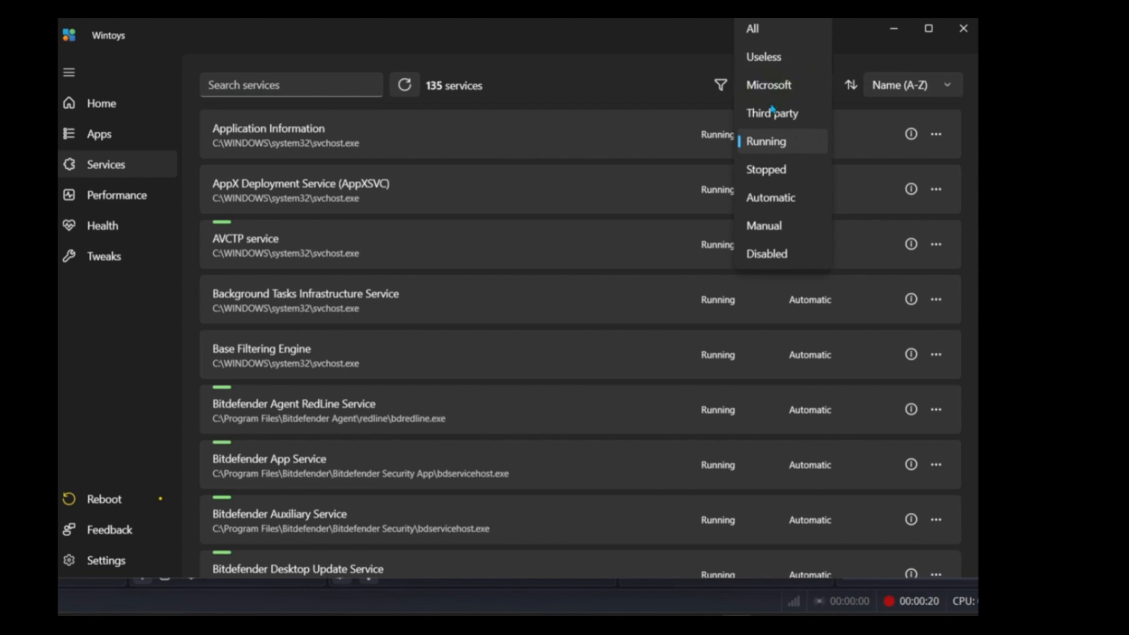
mouse_move(773, 253)
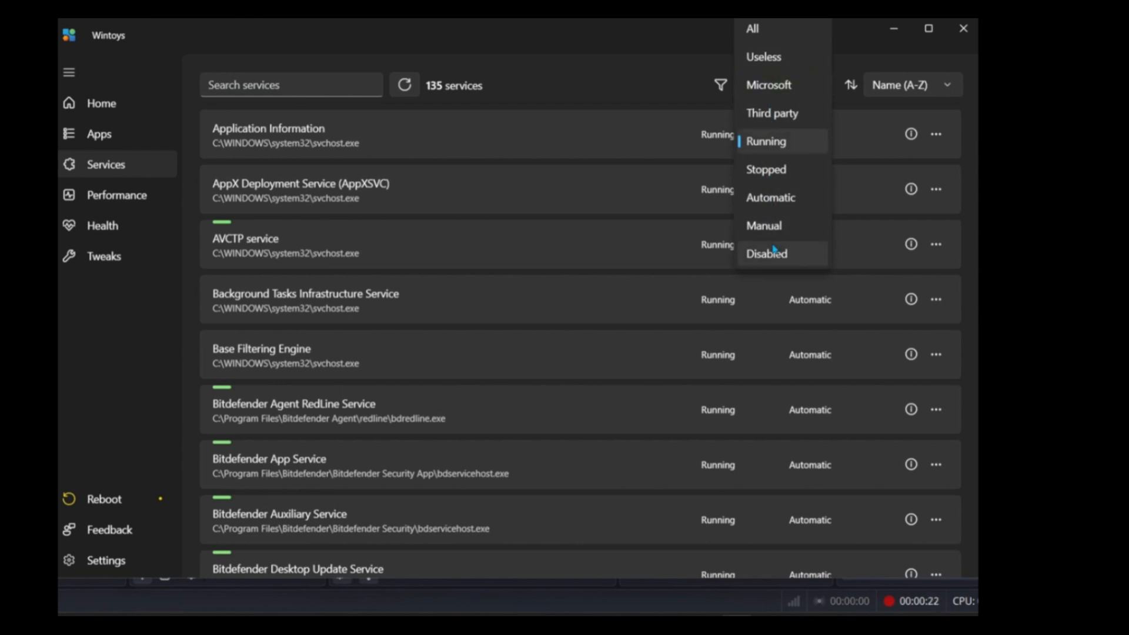
Step: Filter services by Third party and Useless, uninstall Microsoft People, then return to Services
click(772, 113)
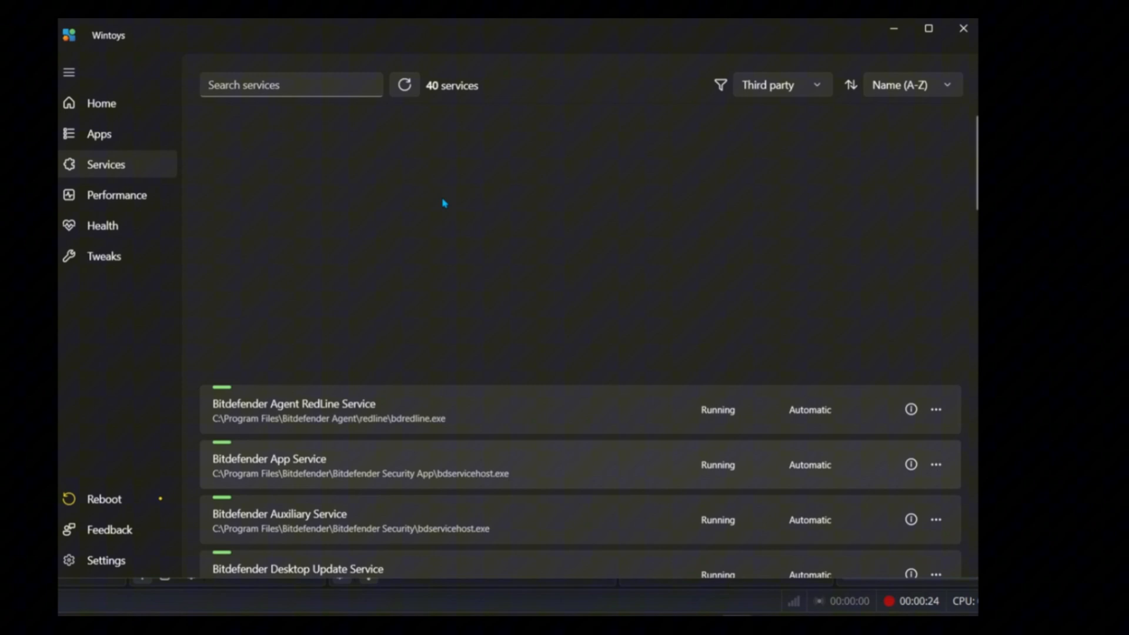
click(780, 85)
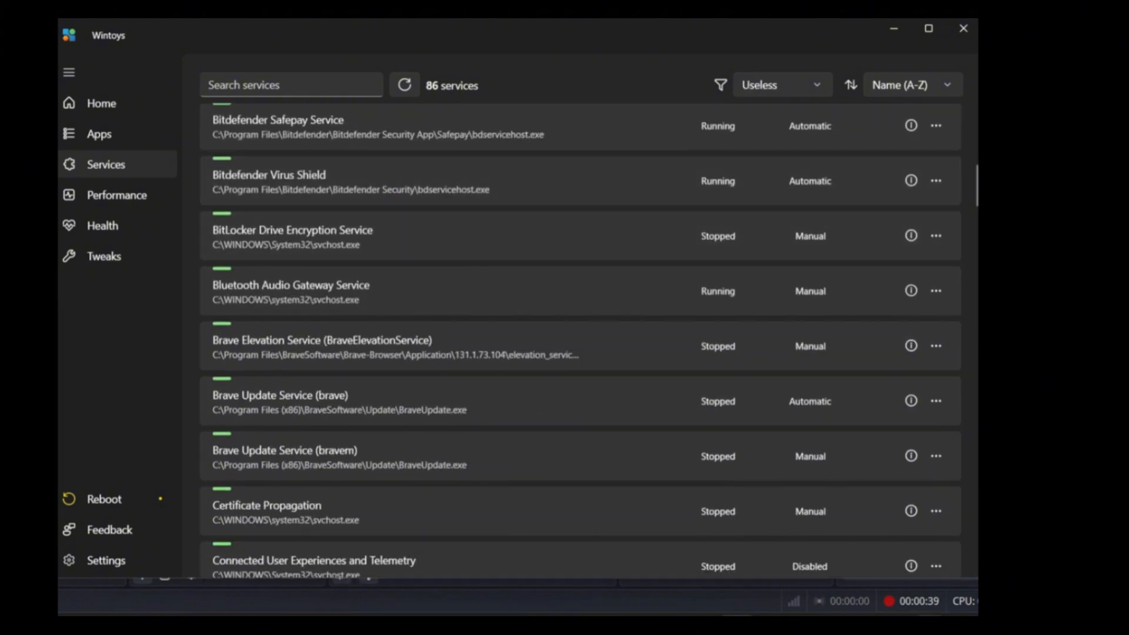
click(99, 134)
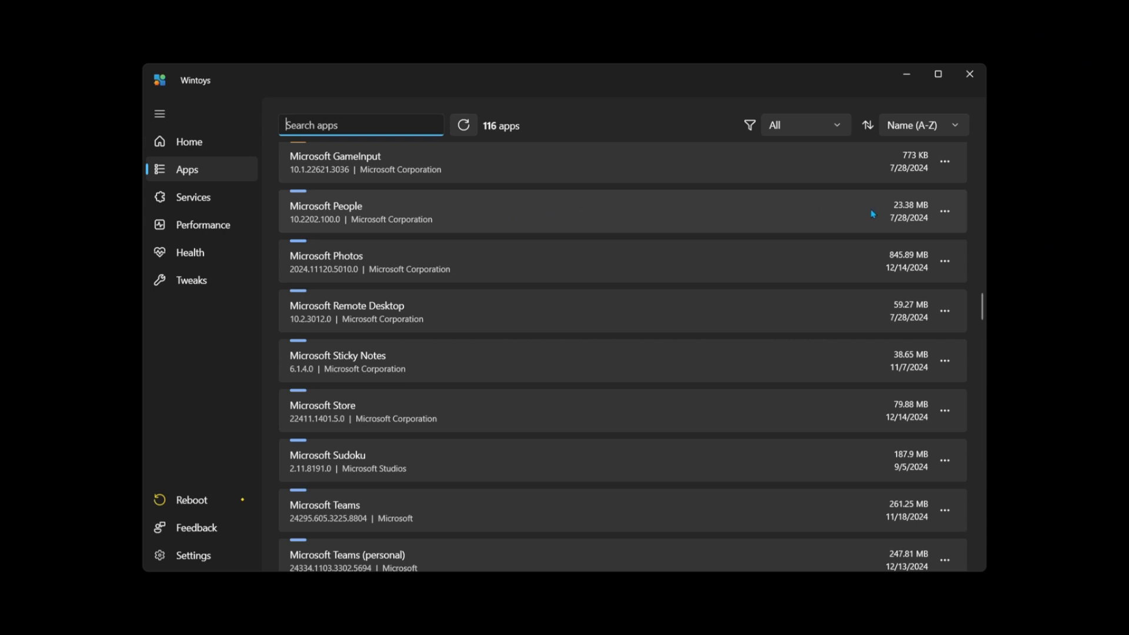
click(943, 212)
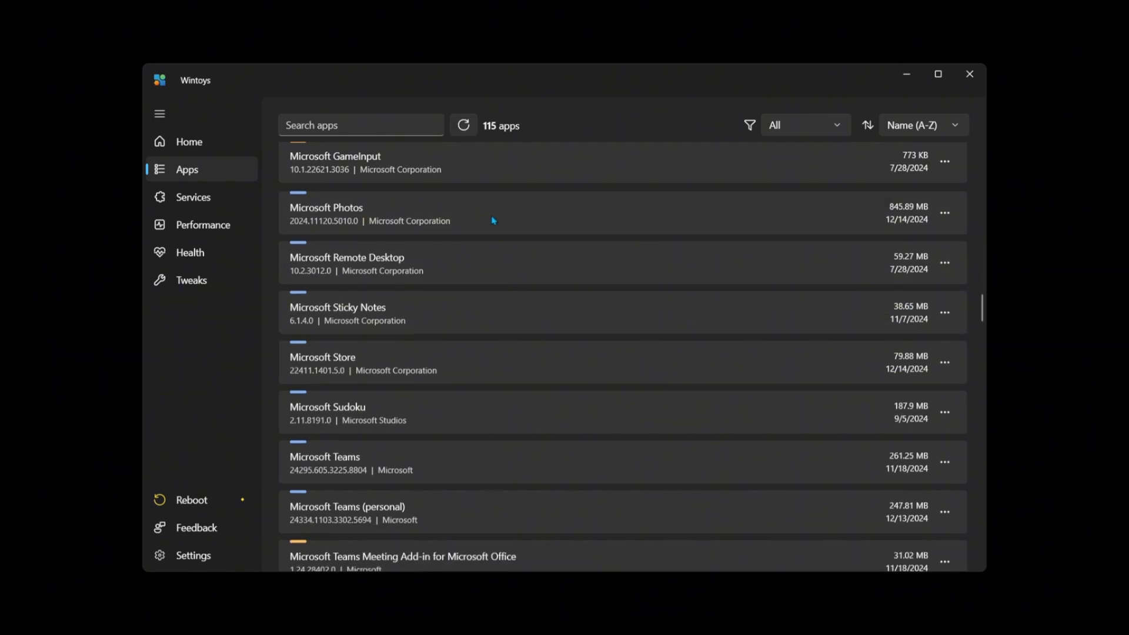
click(193, 194)
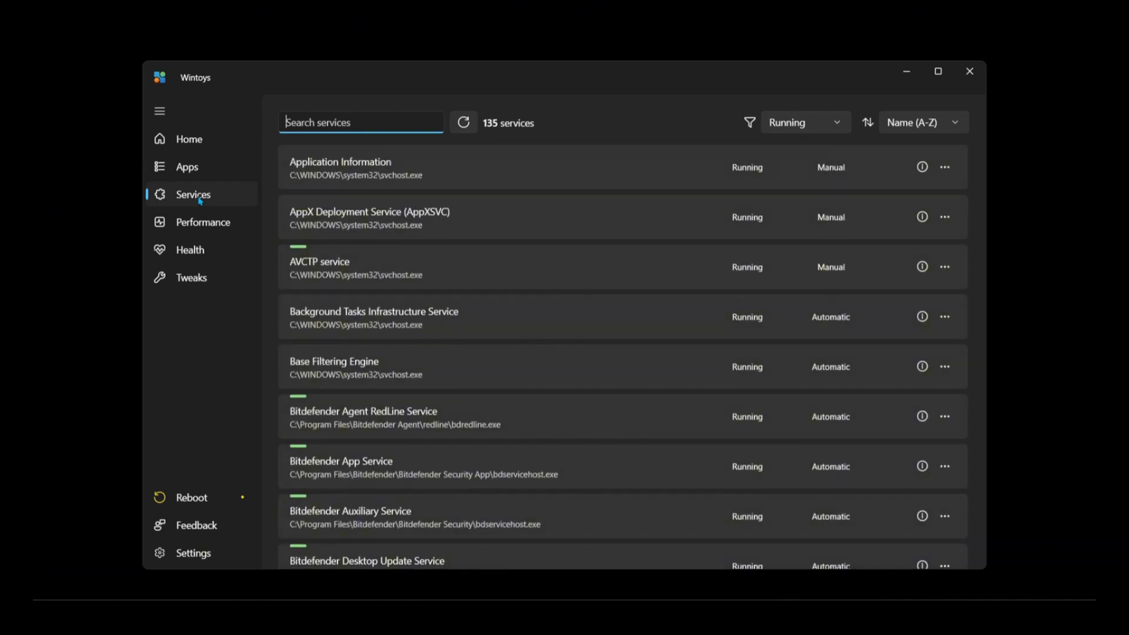
mouse_move(705, 224)
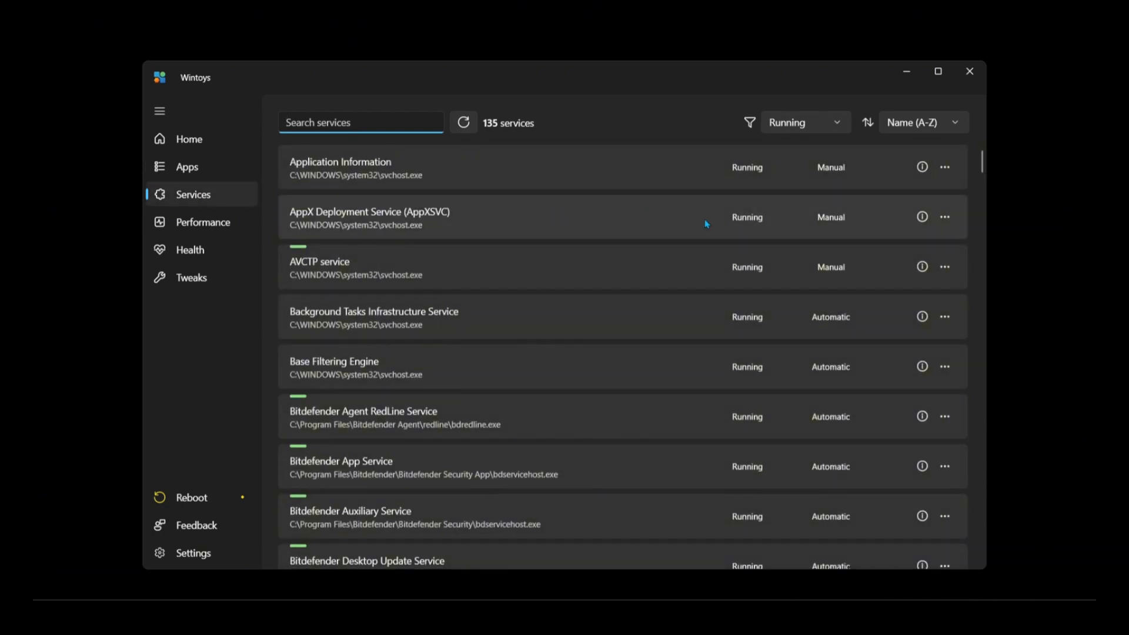
Step: Filter services to the 86 Useless entries, then go to Tweaks to see Privacy options
scroll(down, 3)
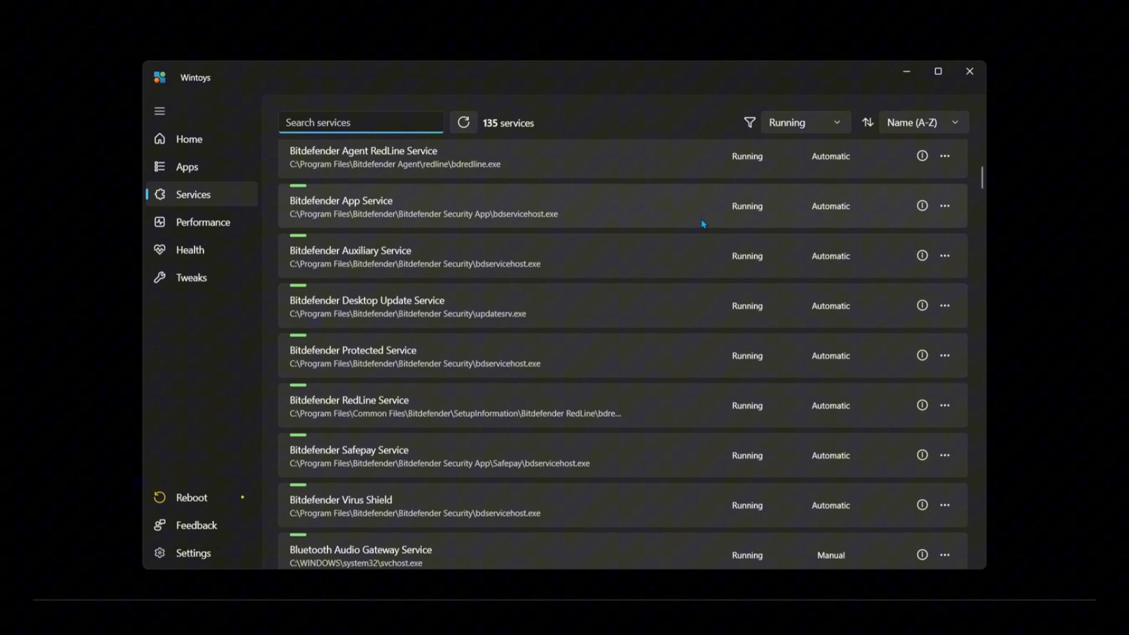
click(804, 121)
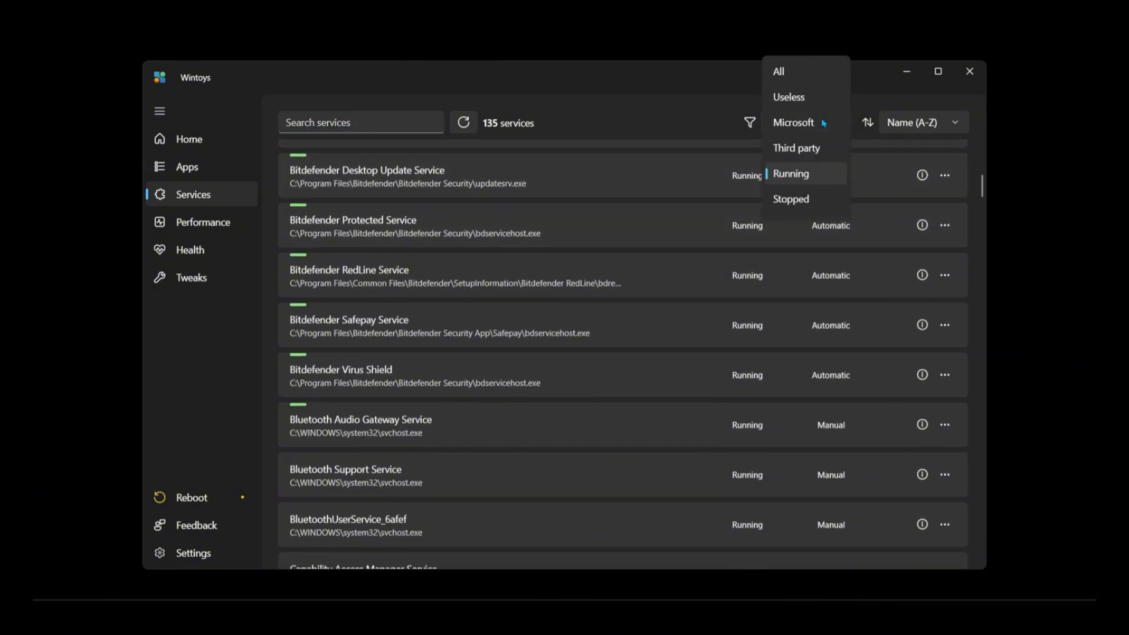
click(788, 96)
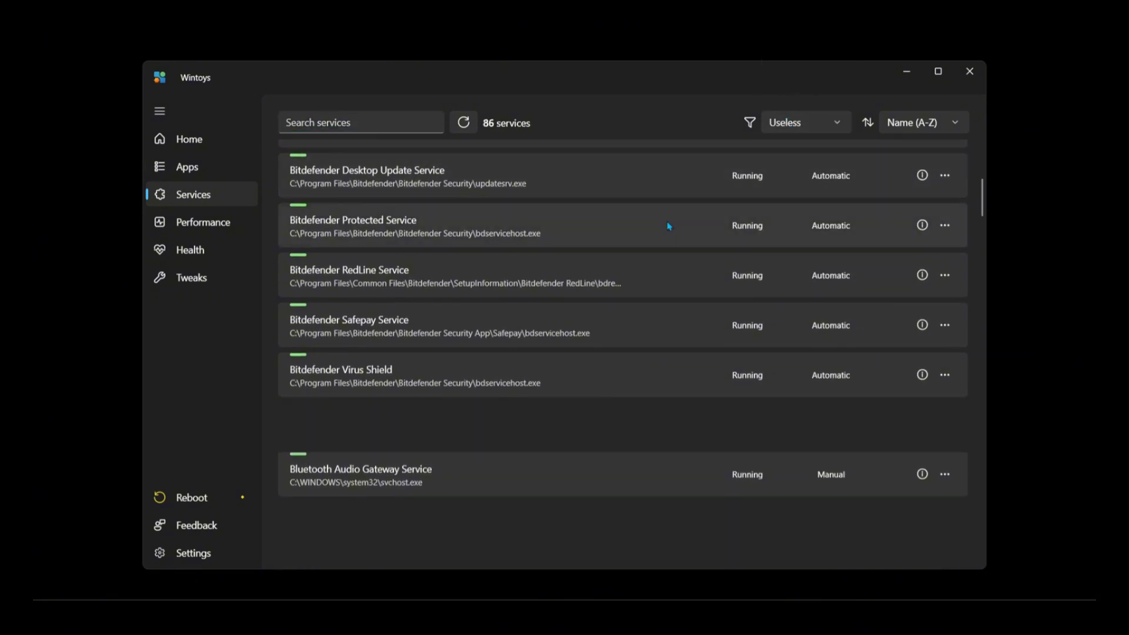
click(192, 279)
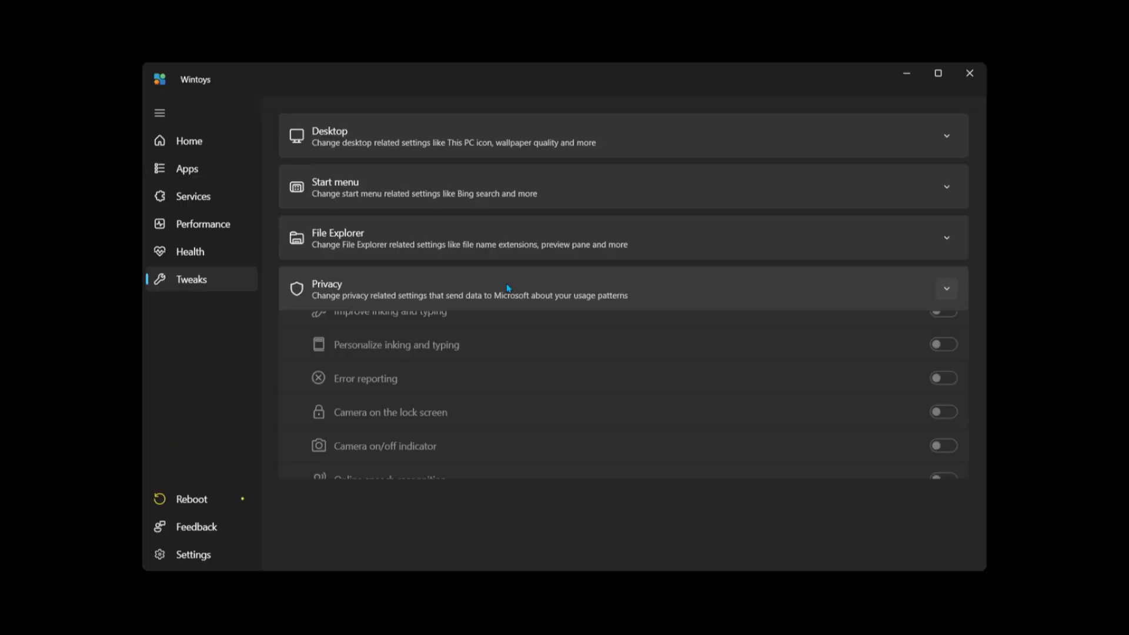
scroll(up, 3)
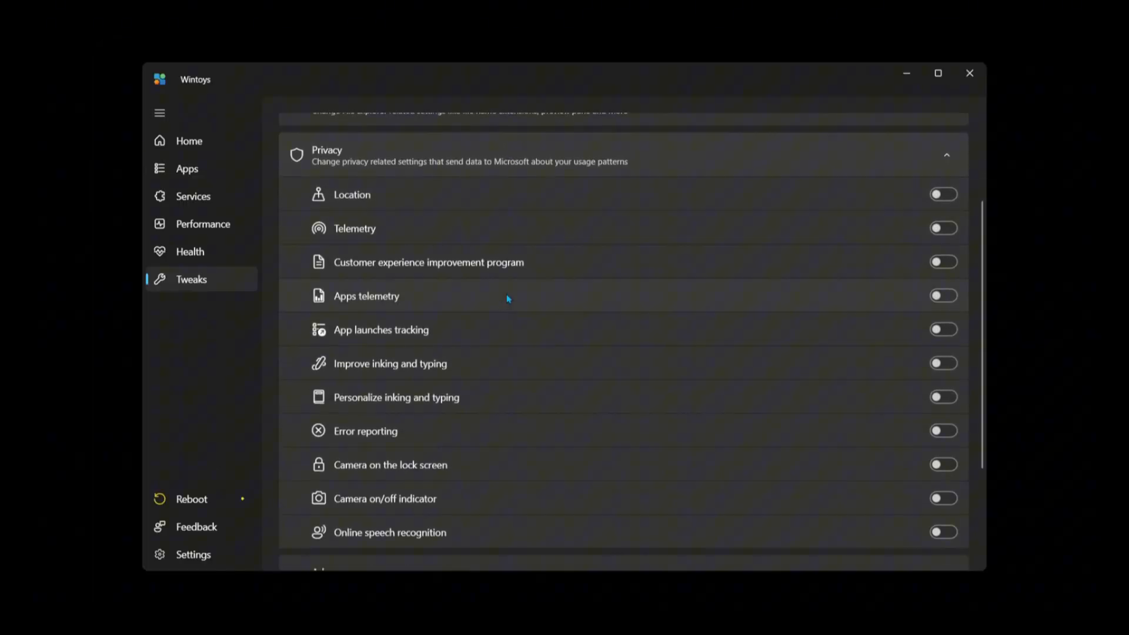
click(944, 225)
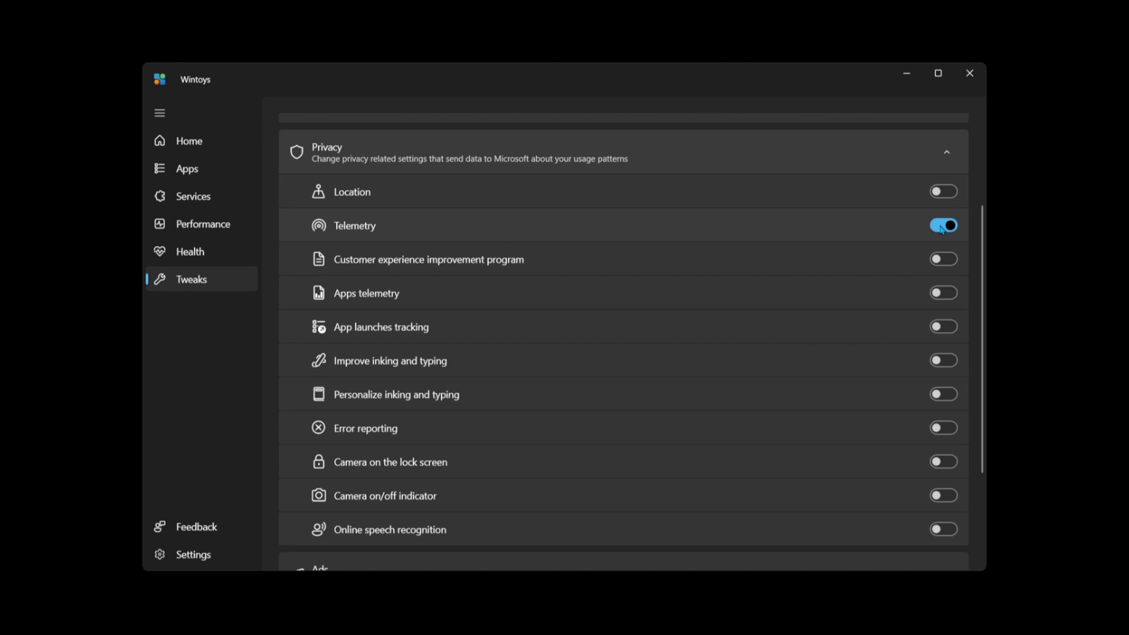
click(943, 225)
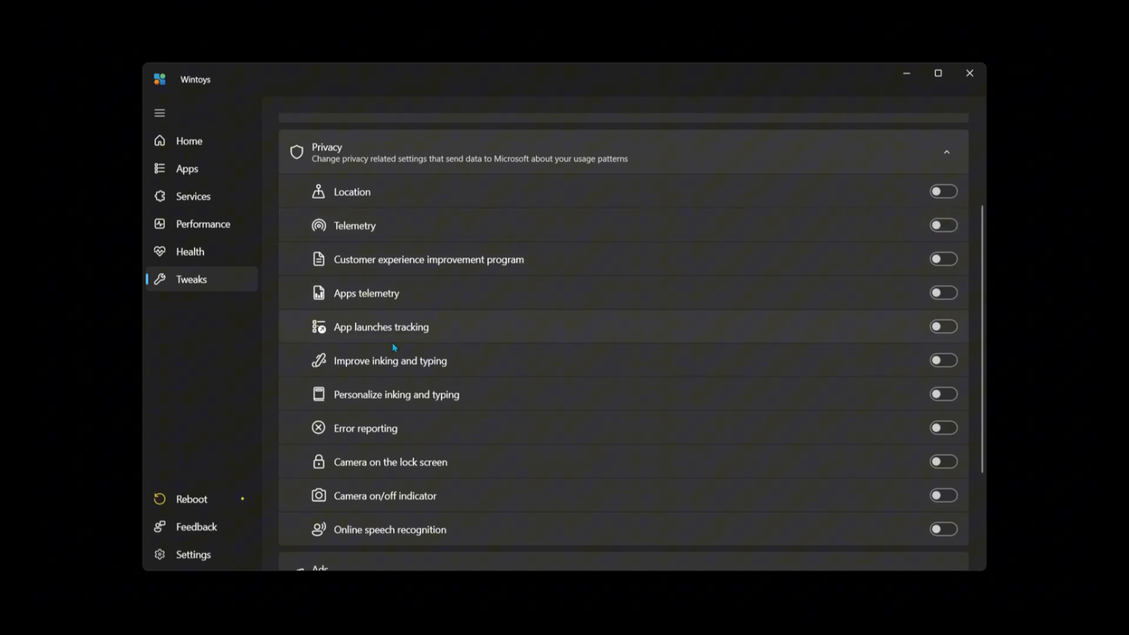
scroll(down, 3)
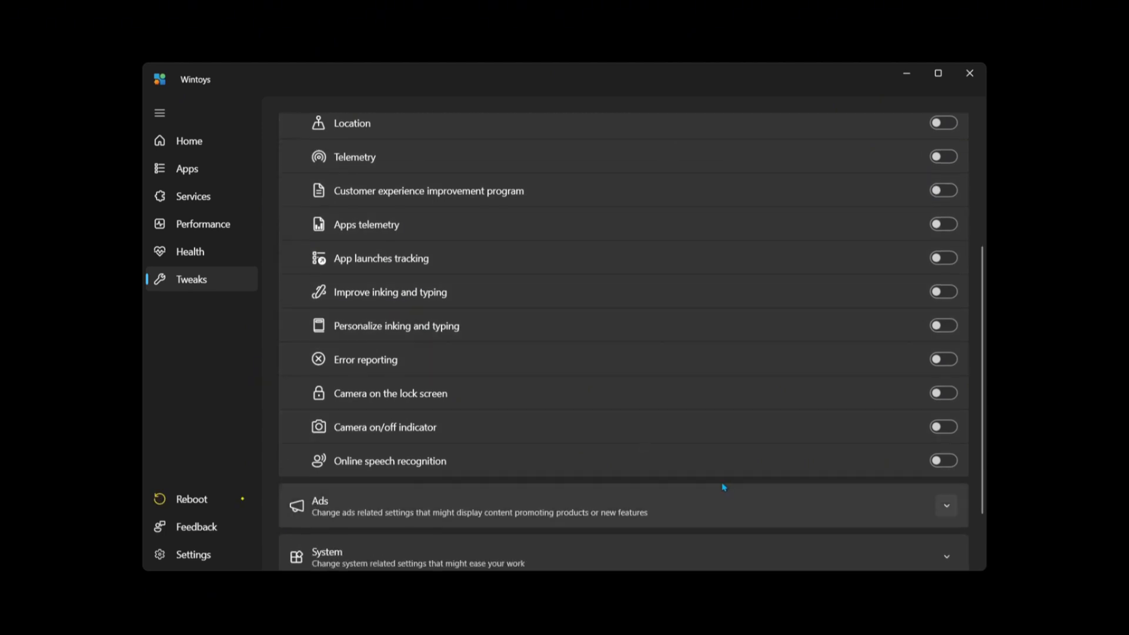